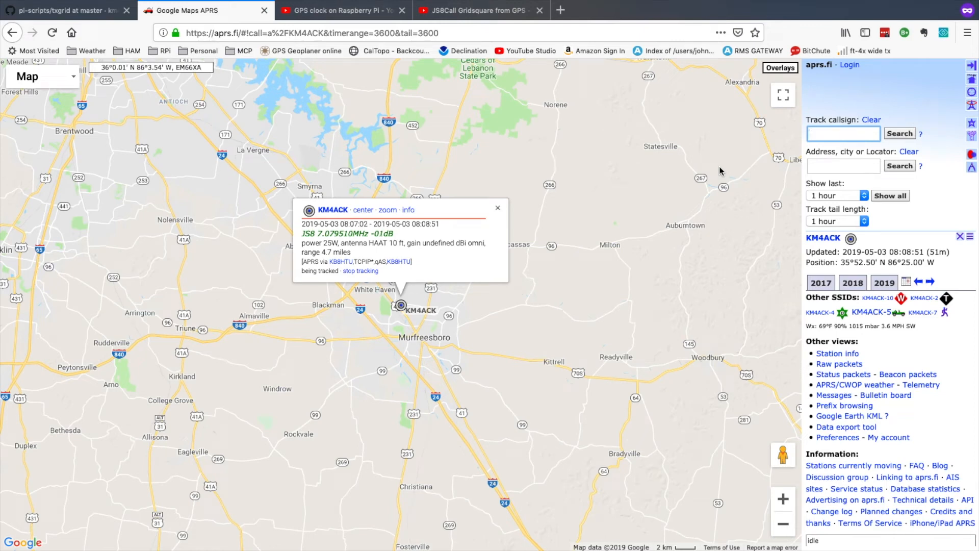
Step: Bring up the 'GPS clock on Raspberry Pi' YouTube video in the browser
click(842, 133)
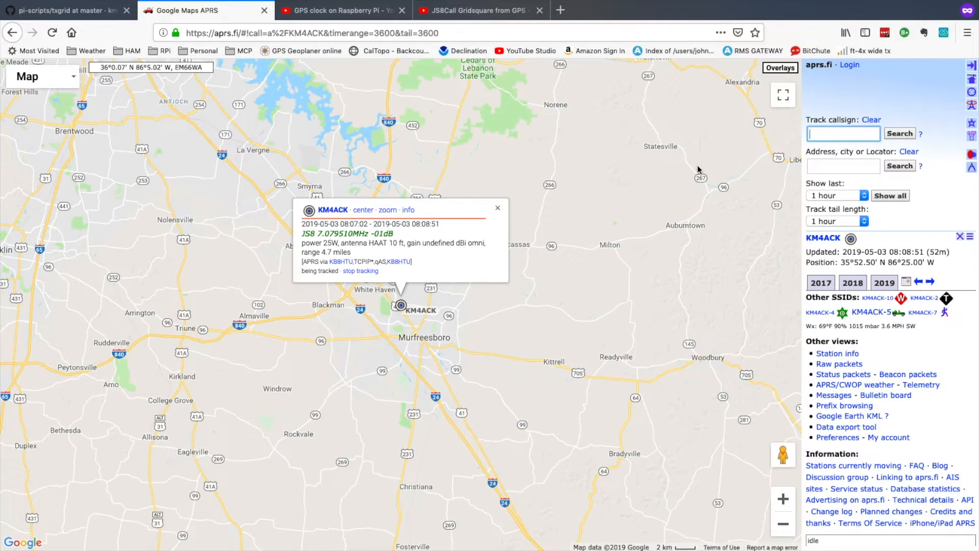
click(343, 10)
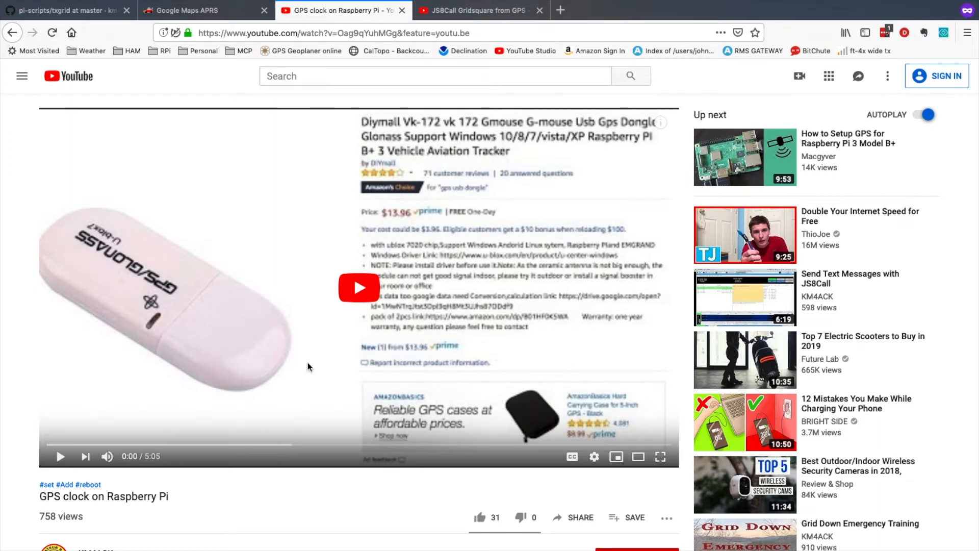
mouse_move(106, 487)
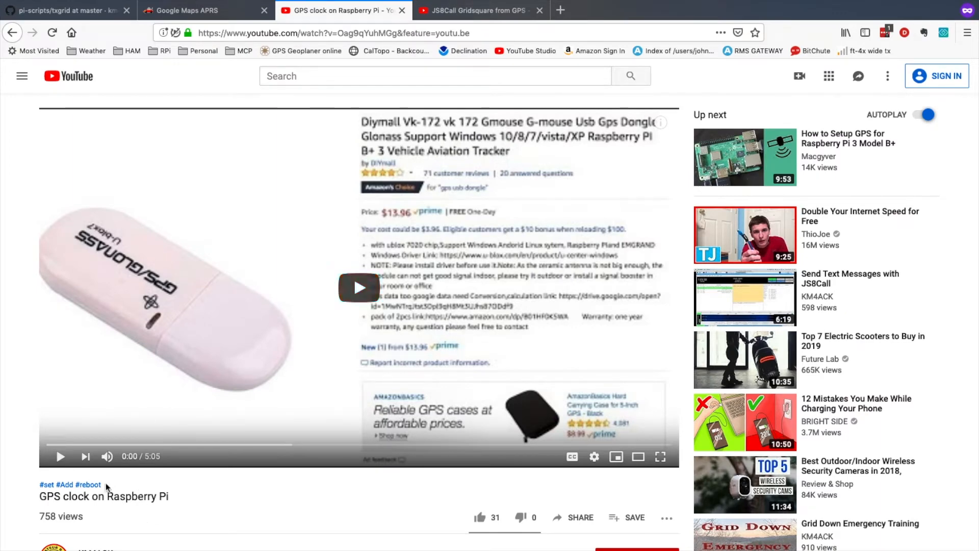
mouse_move(133, 500)
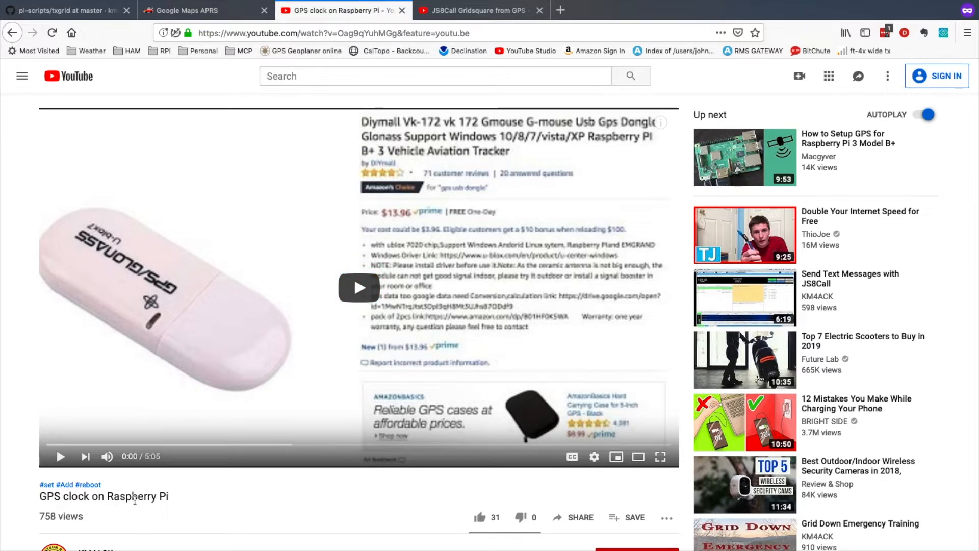
mouse_move(164, 511)
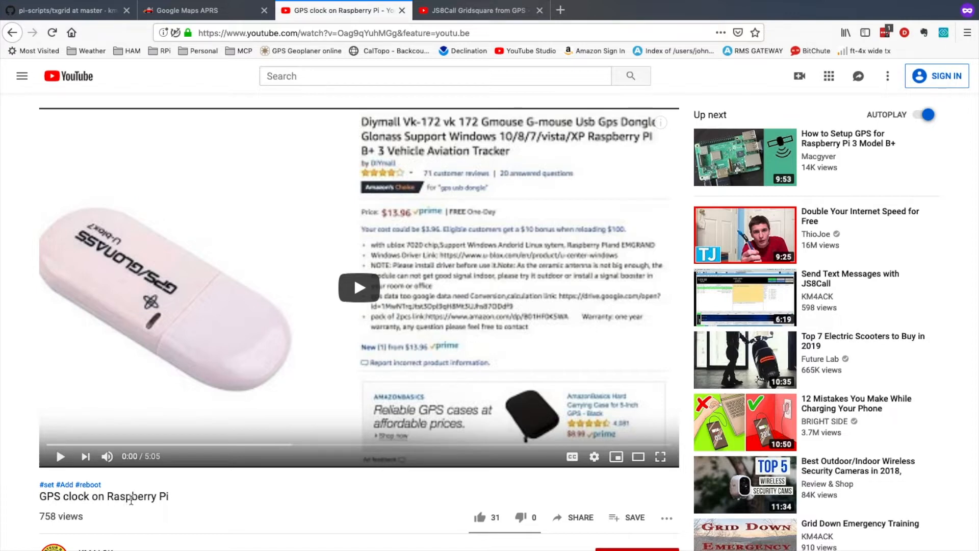
Step: Show the 'JS8Call Gridsquare from GPS' video page and its description
click(475, 10)
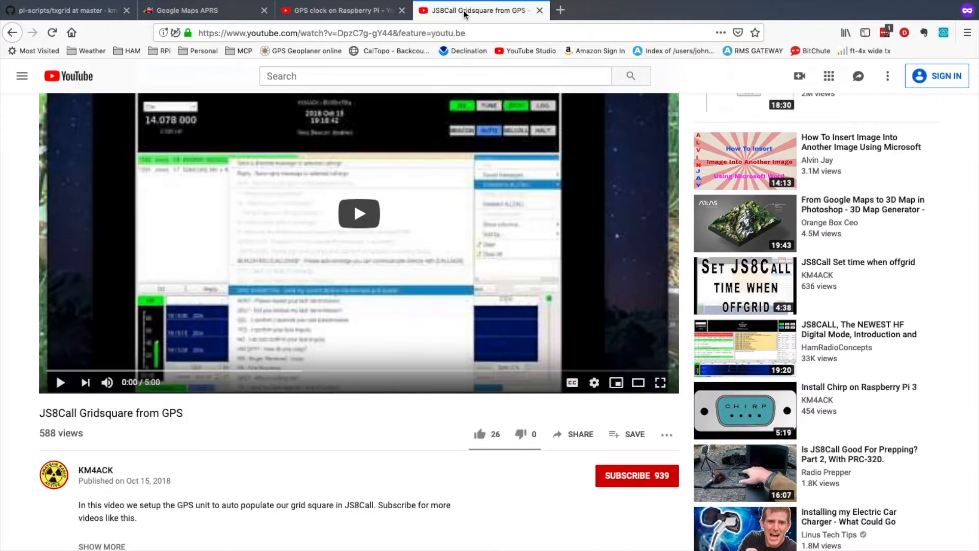
mouse_move(403, 204)
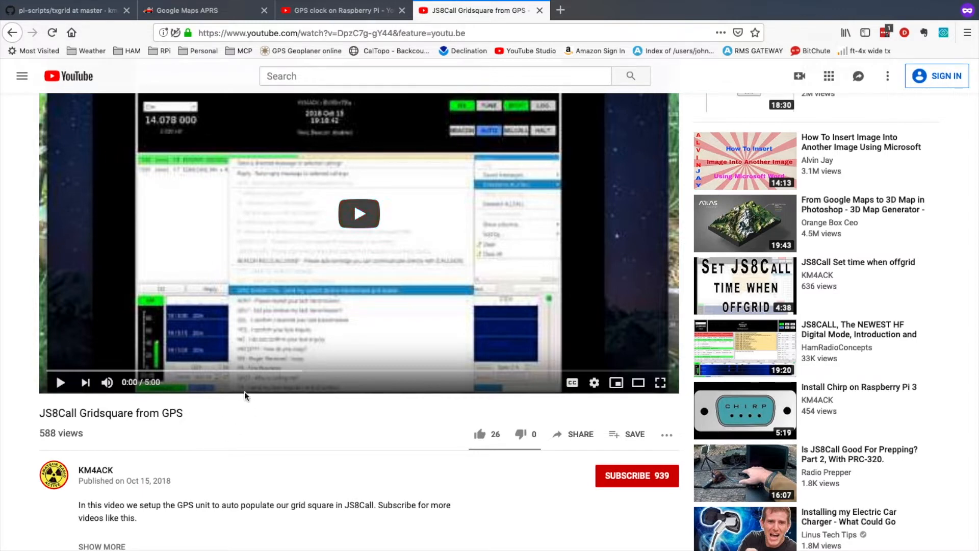
mouse_move(208, 416)
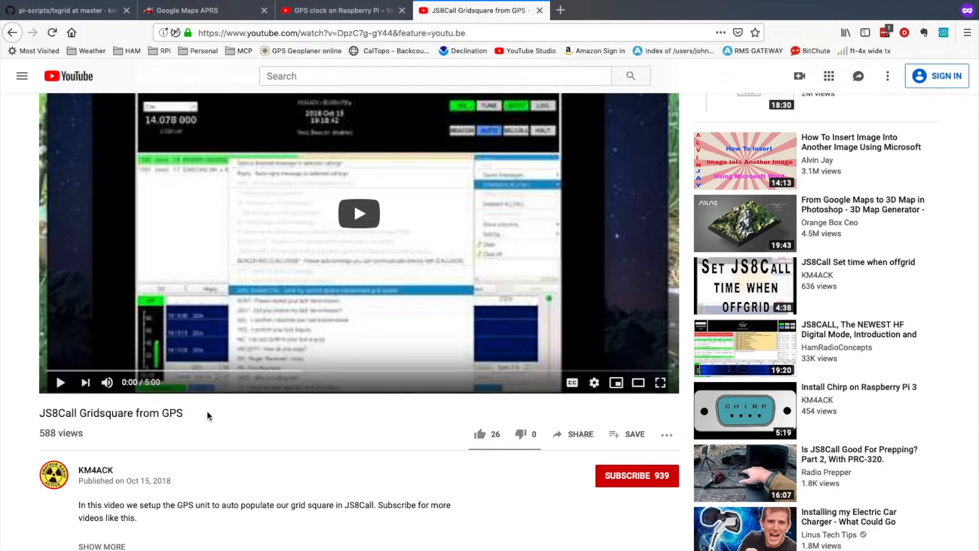
mouse_move(511, 379)
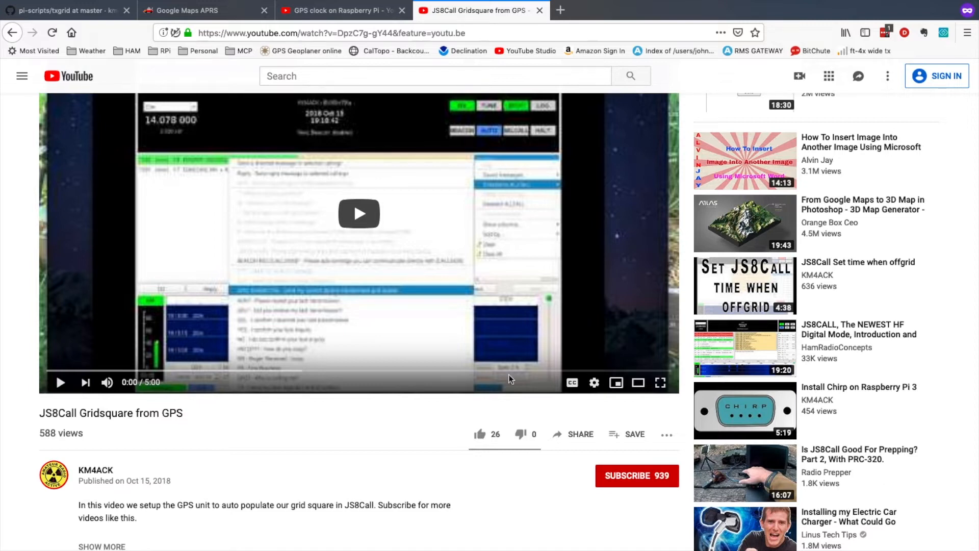
mouse_move(339, 423)
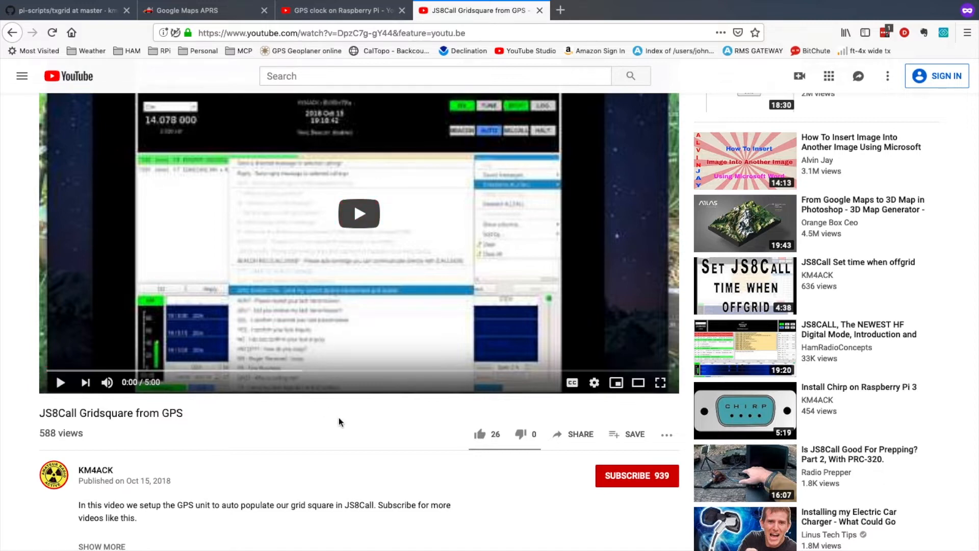
mouse_move(340, 419)
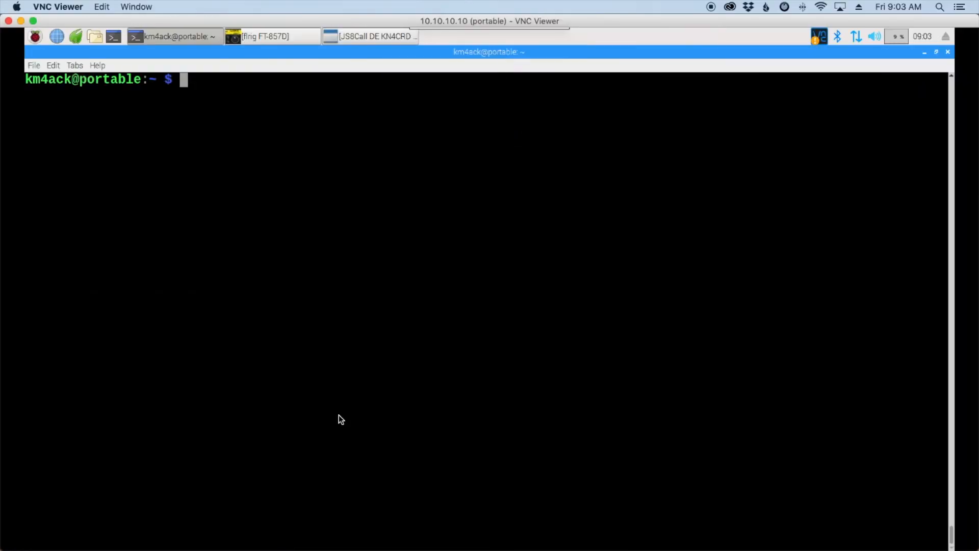
Step: Run ls in the Pi terminal to list the home folder files
text(ls)
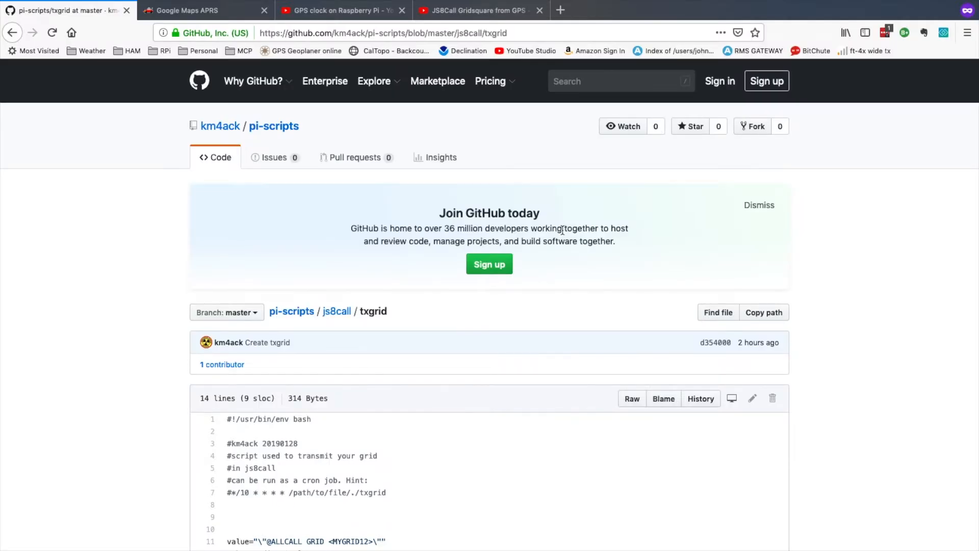
mouse_move(657, 222)
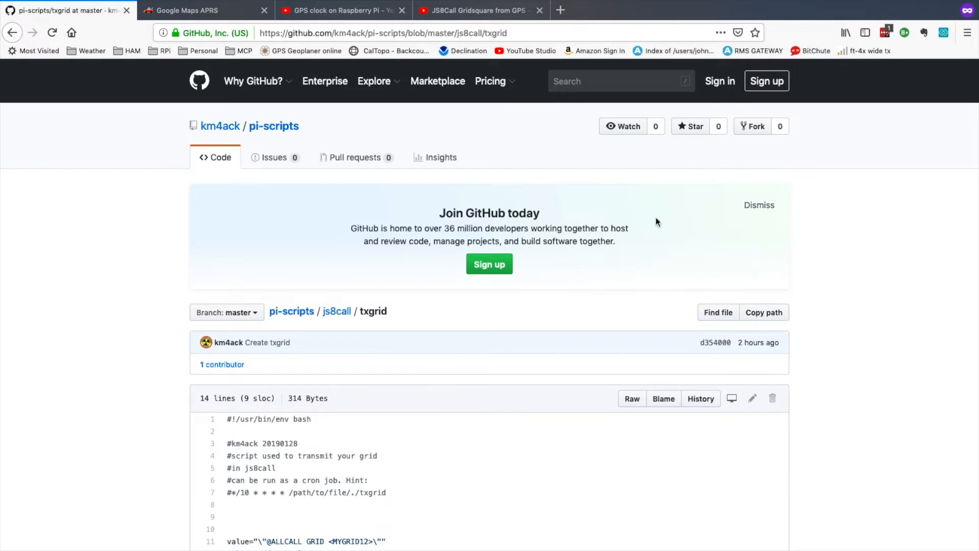
mouse_move(403, 310)
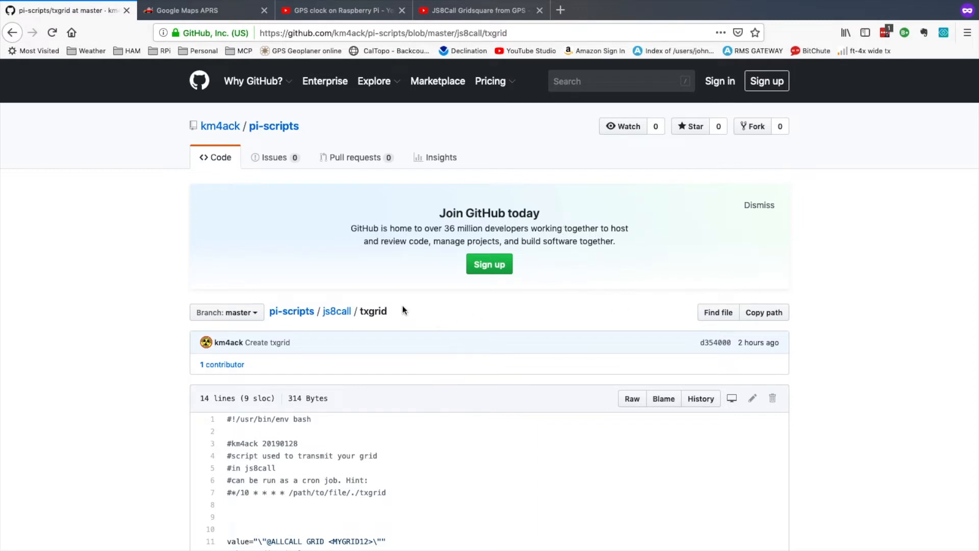
mouse_move(378, 311)
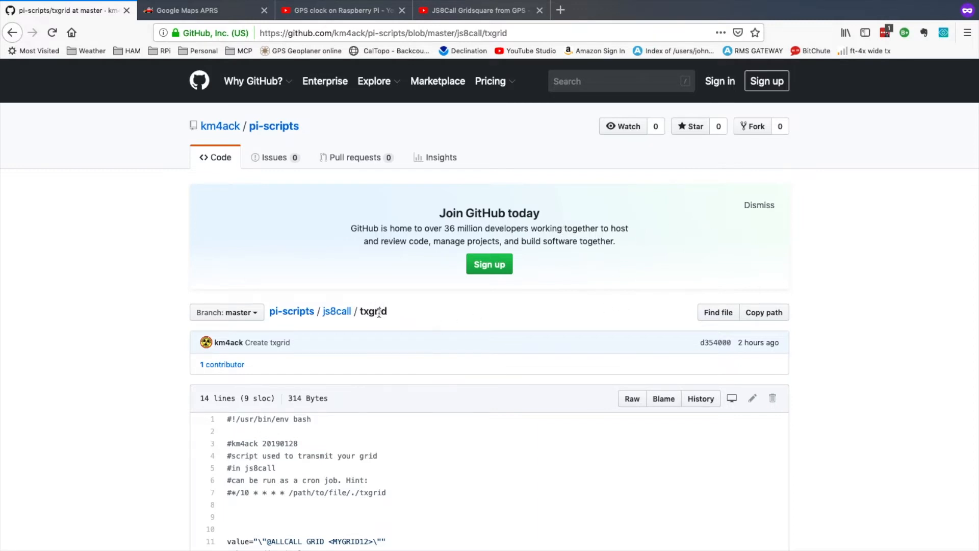
Step: Copy the Raw file link of the txgrid script from its GitHub page
scroll(down, 3)
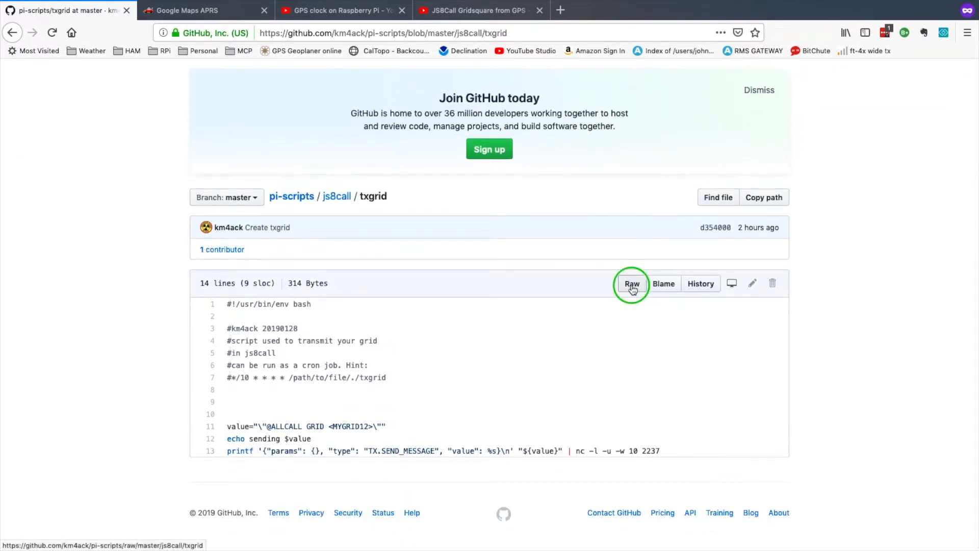
right_click(632, 283)
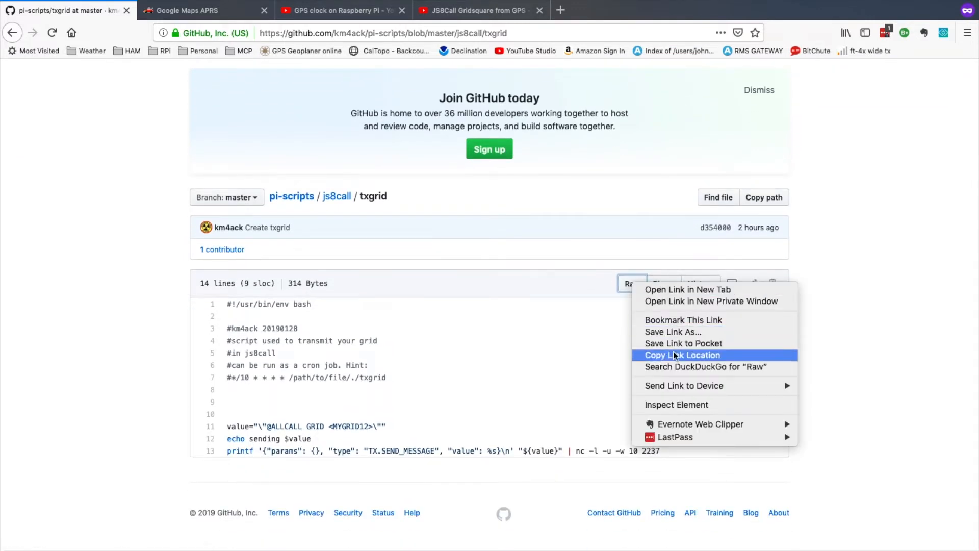
click(681, 355)
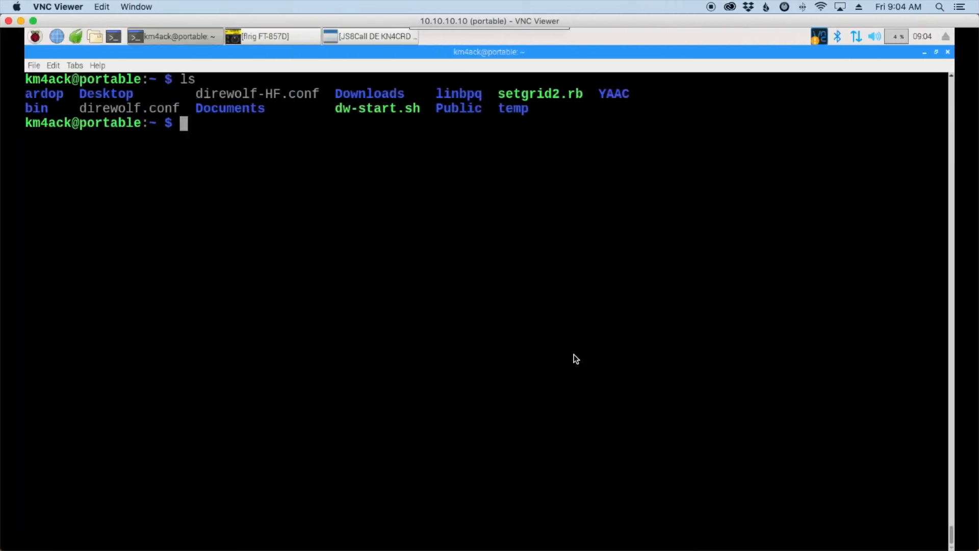
Step: Download txgrid onto the Pi with wget and the pasted raw GitHub URL
text(wget)
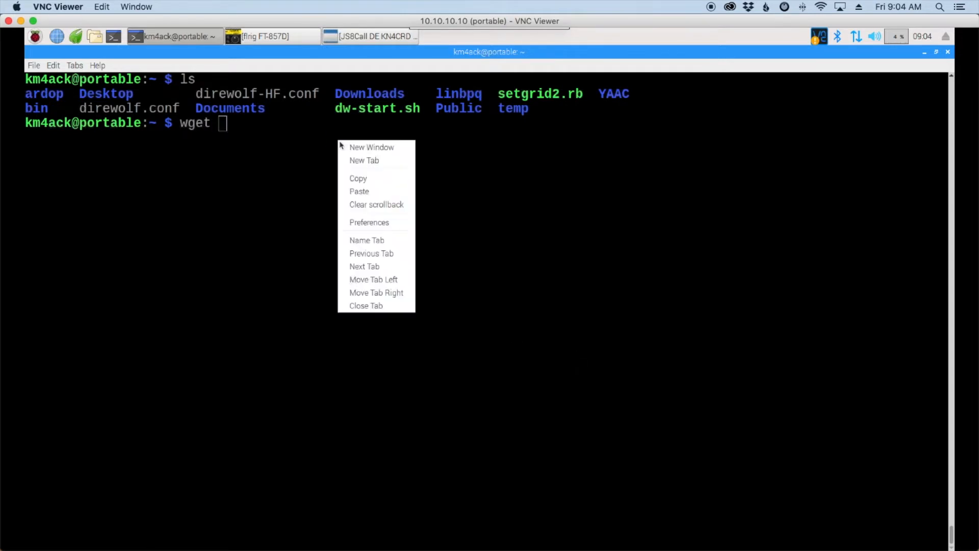
mouse_move(359, 191)
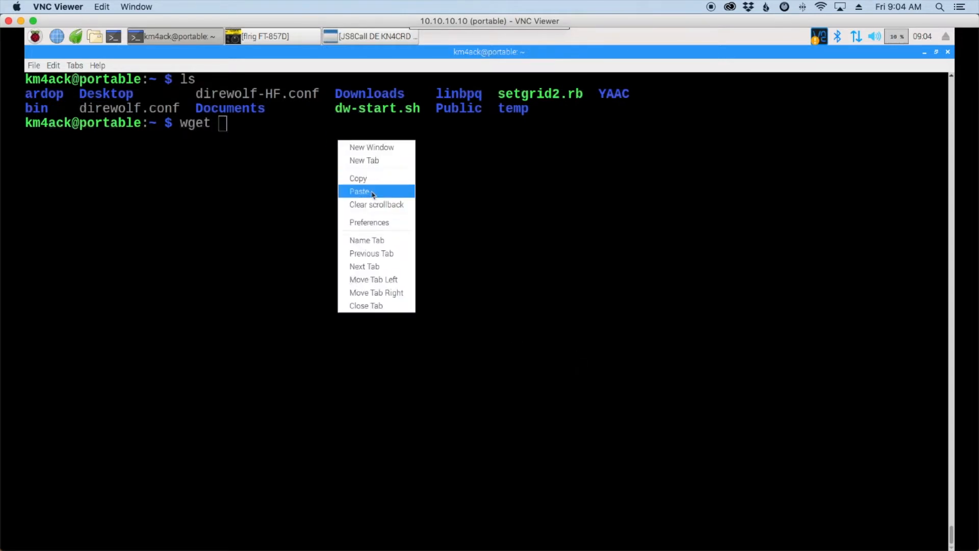
click(359, 192)
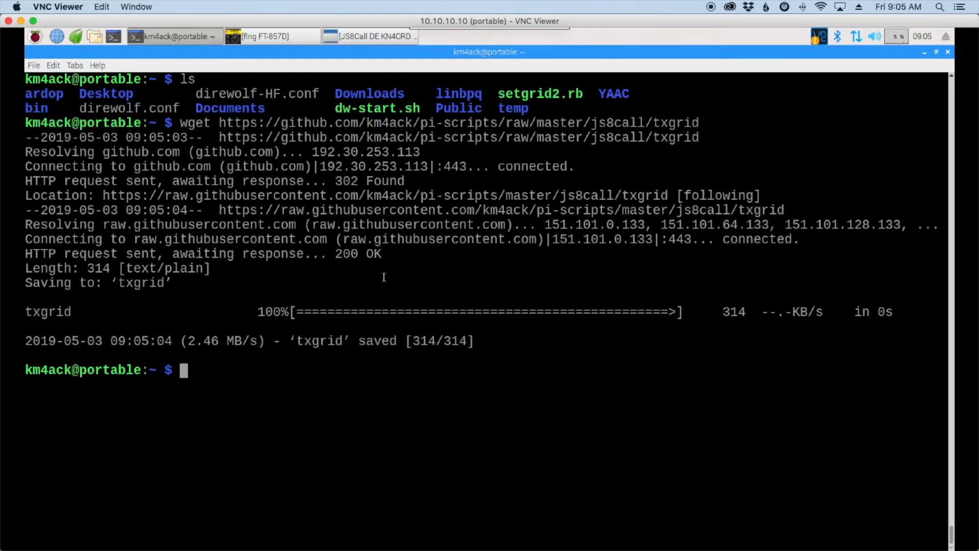
Step: Make txgrid executable with sudo chmod +x, then relist the home folder
text(sudo chmmod)
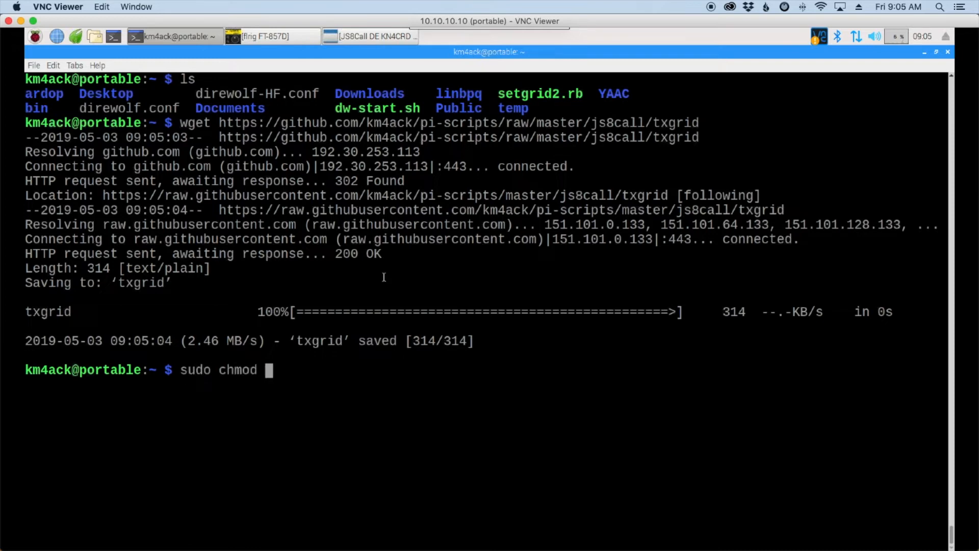
text(+x)
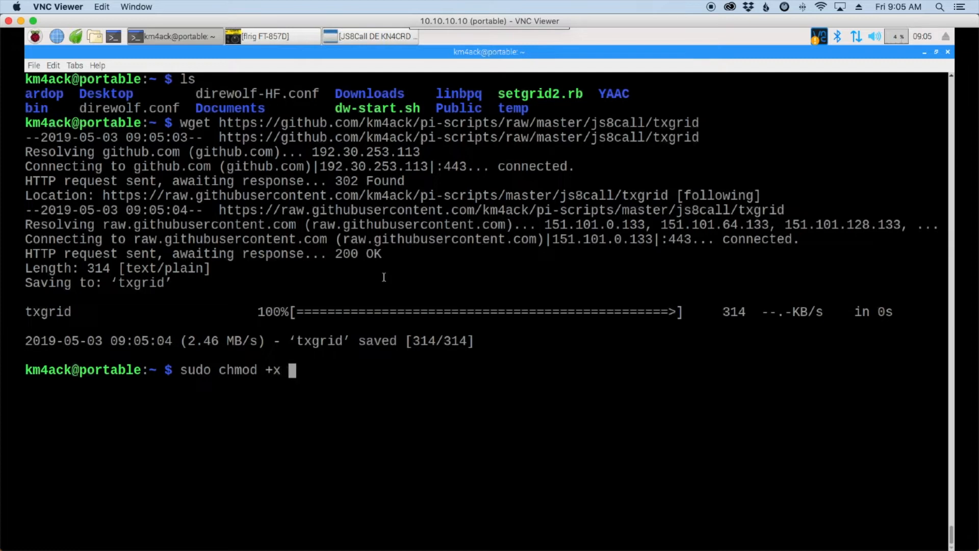
text(txgrid)
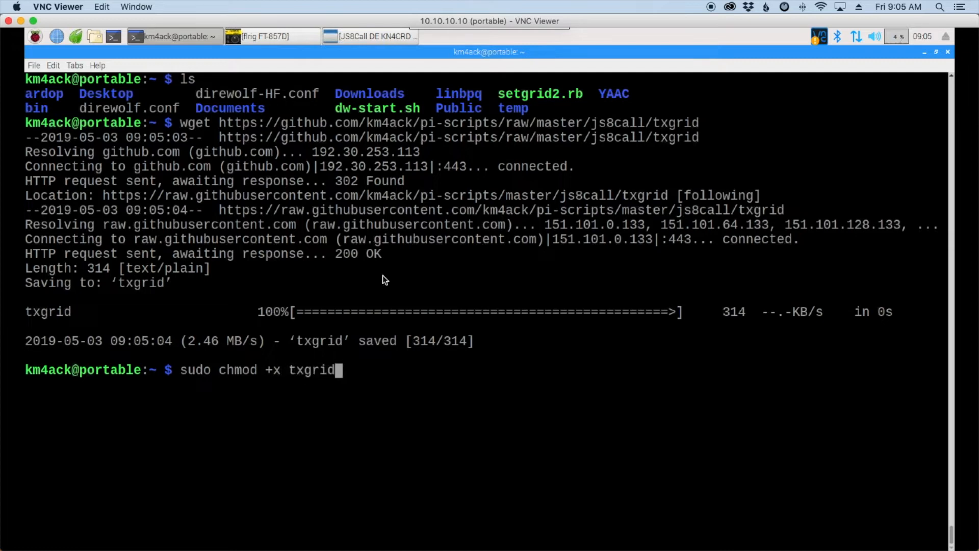
key(Return)
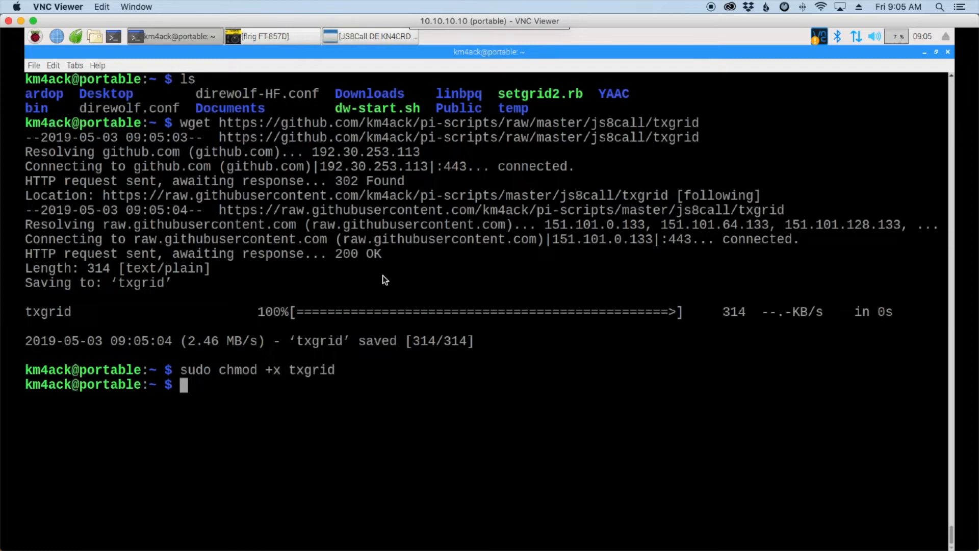
text(ls)
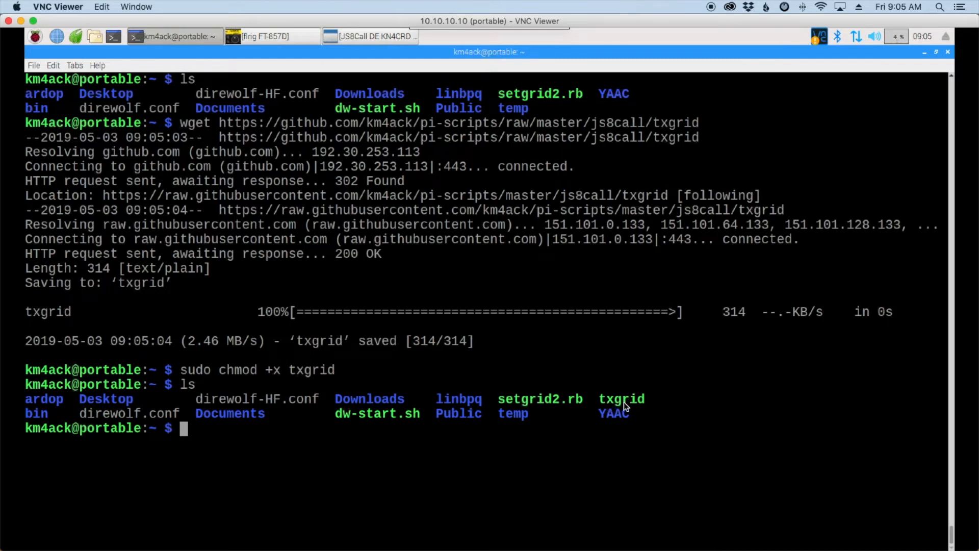
Step: Glance at the JS8Call window, then go back to the Pi terminal
click(370, 36)
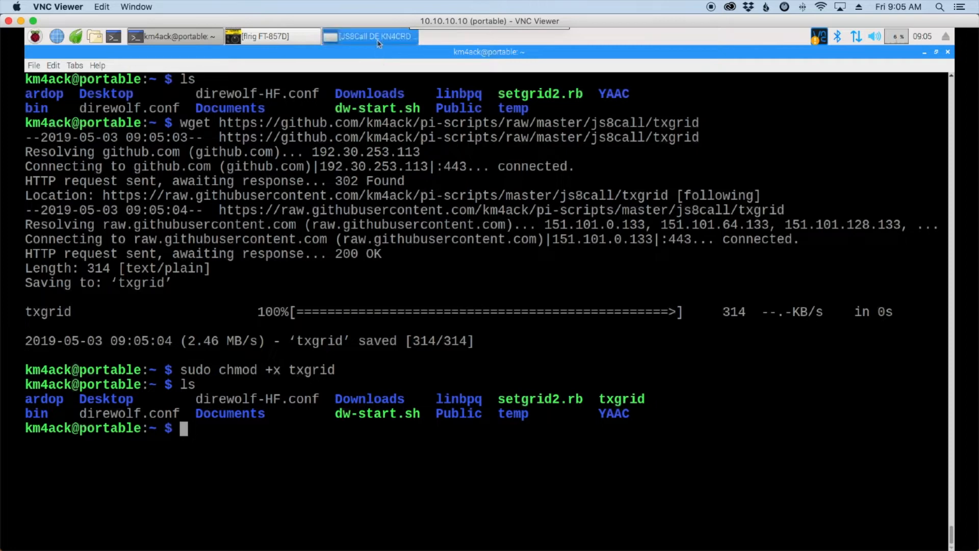
click(368, 35)
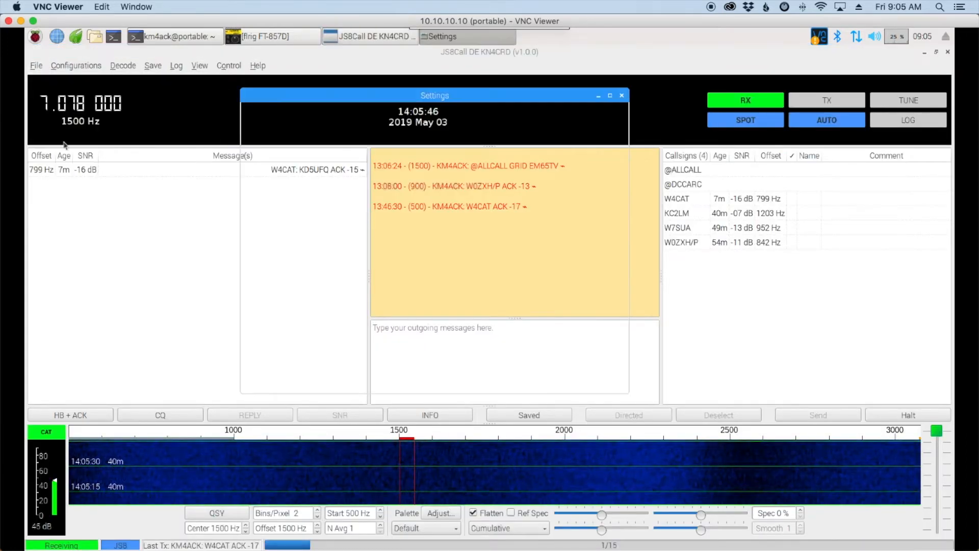
click(354, 117)
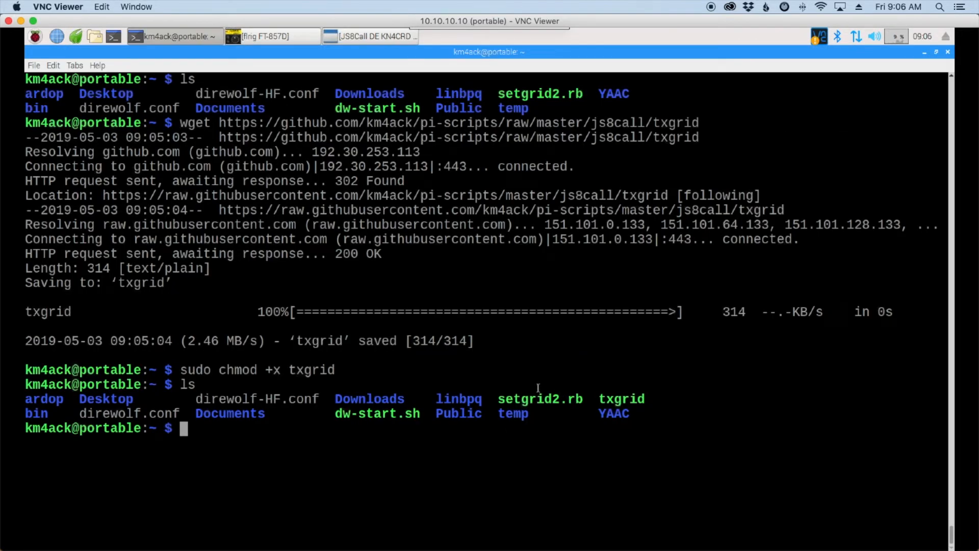
mouse_move(539, 399)
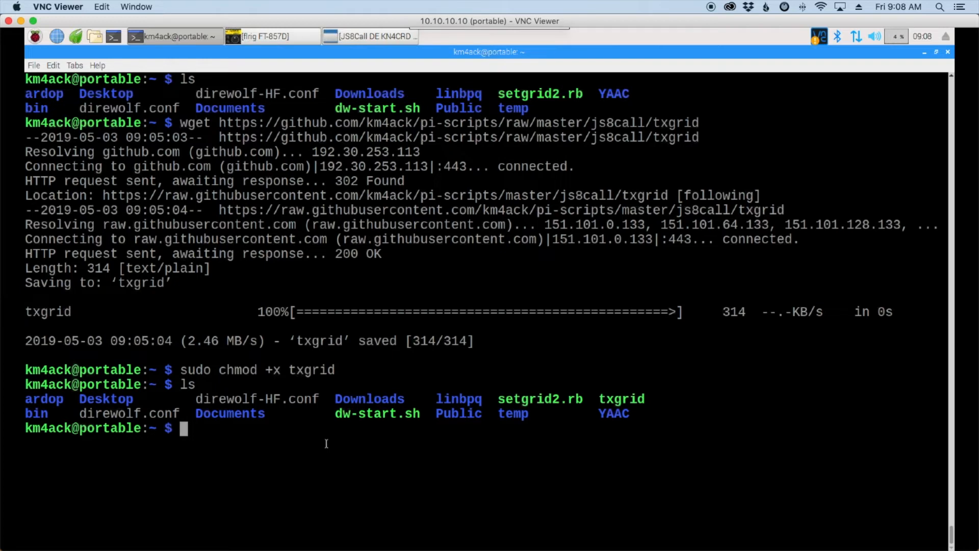
Step: Run crontab -e to edit the Pi's crontab in nano
text(cron)
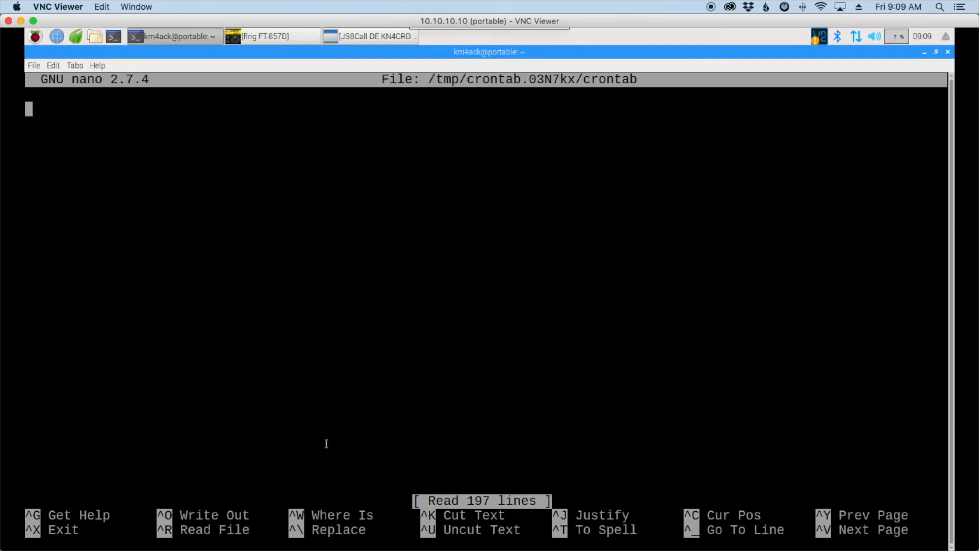
Step: Add '#update the grid from gps' and '*/5 * * * * ~/setgrid2.rb' to the crontab
text(#)
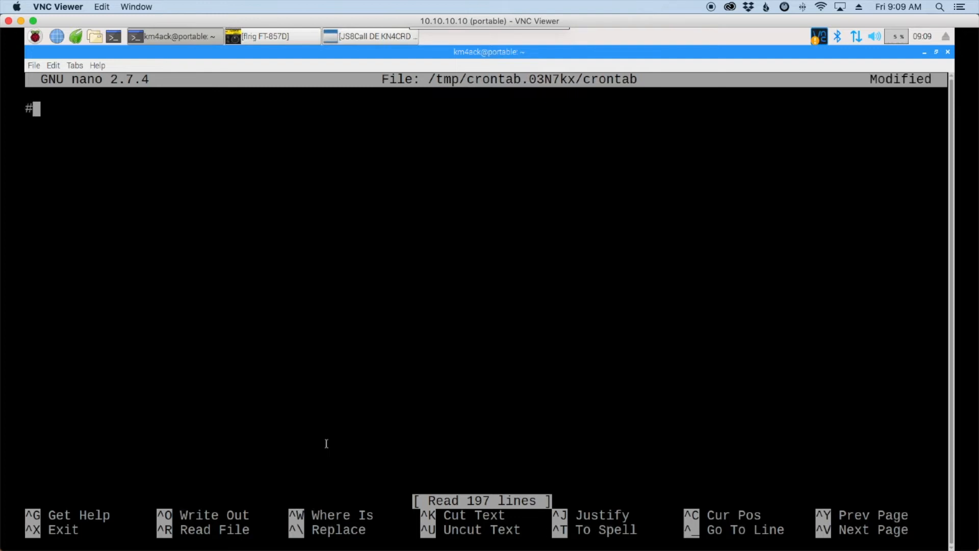
text(update)
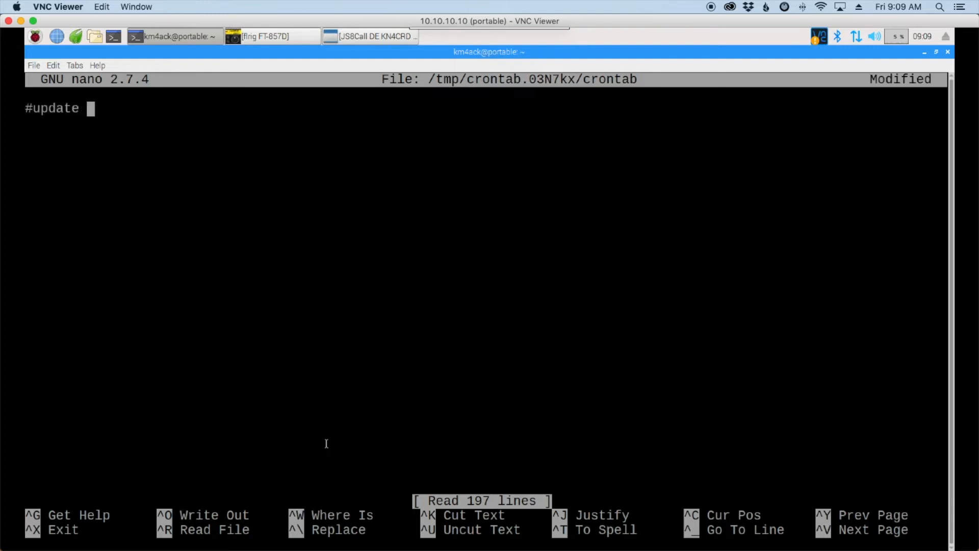
text(the grid)
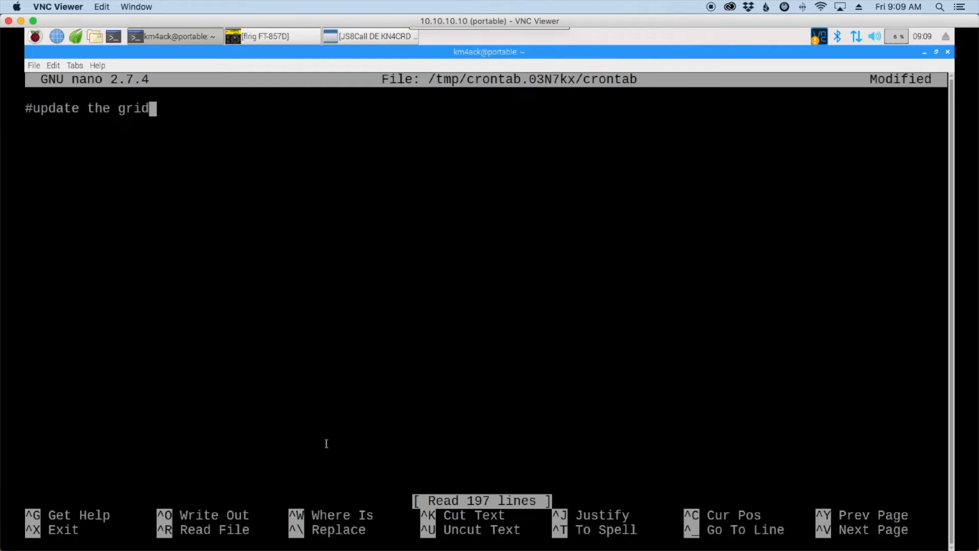
text(from gps)
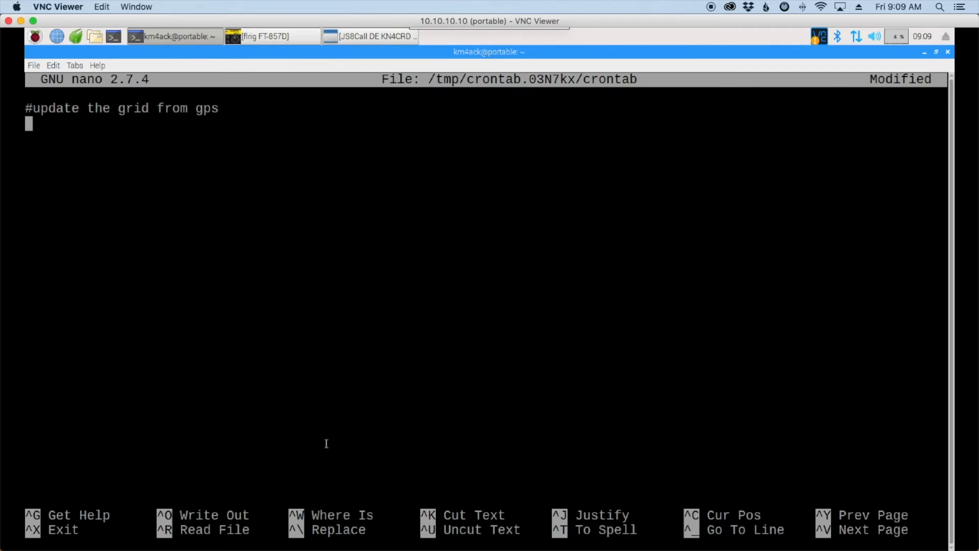
text(*/)
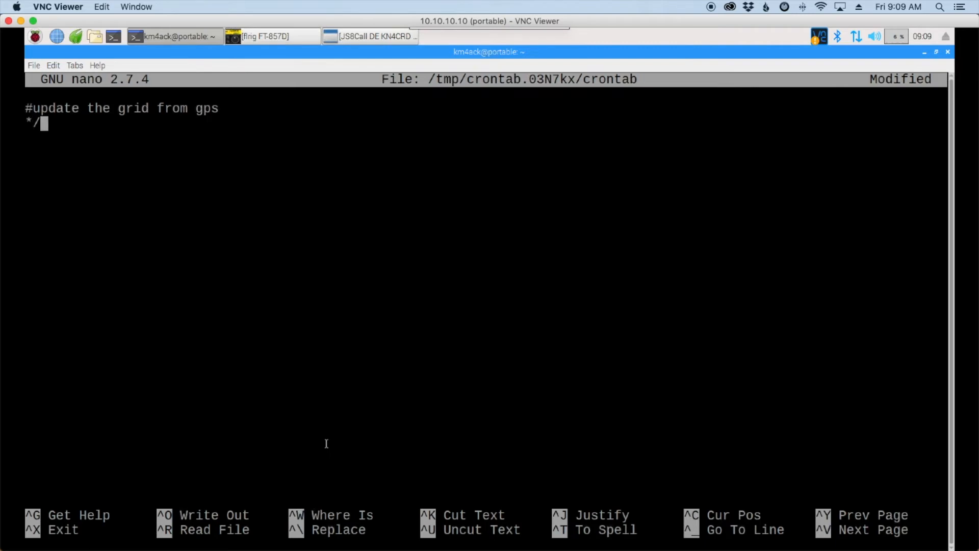
text(5 * * * *)
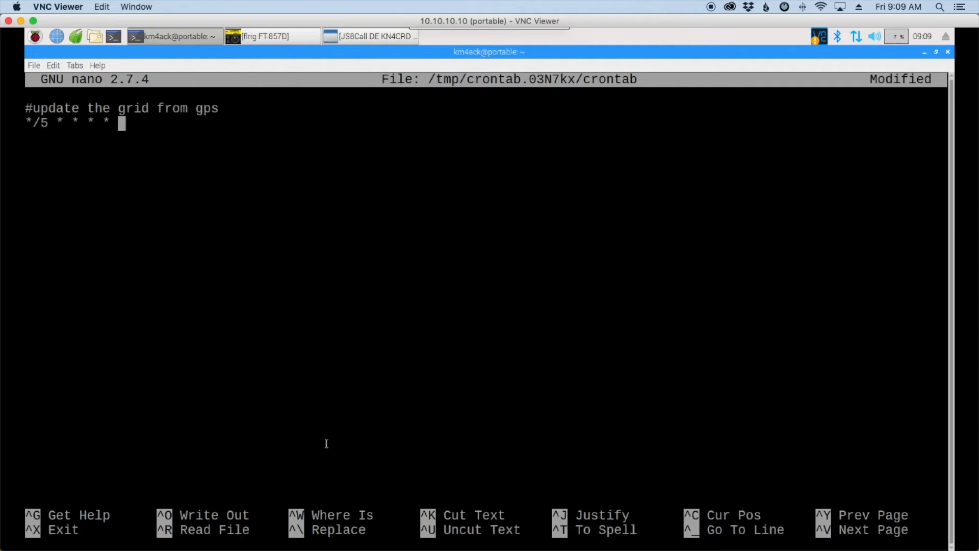
text(~)
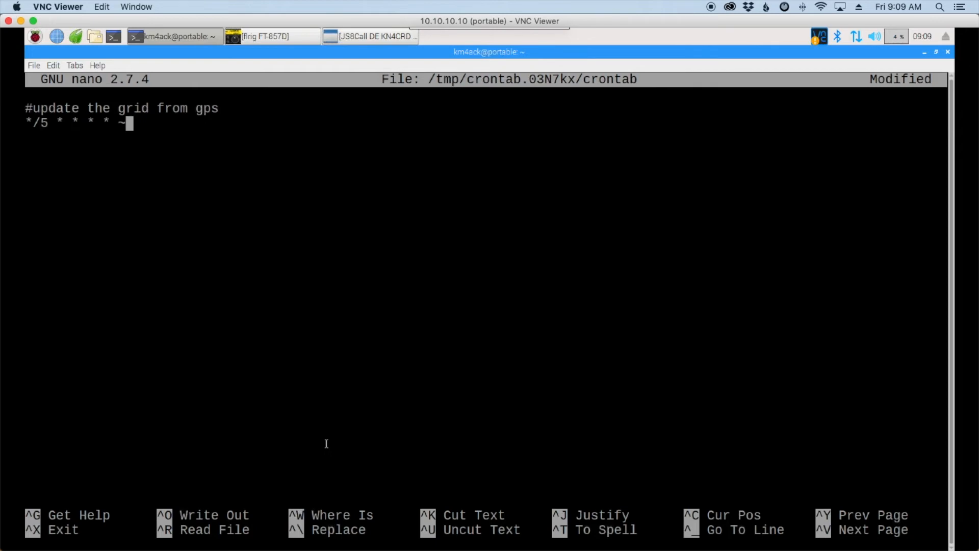
text(/s)
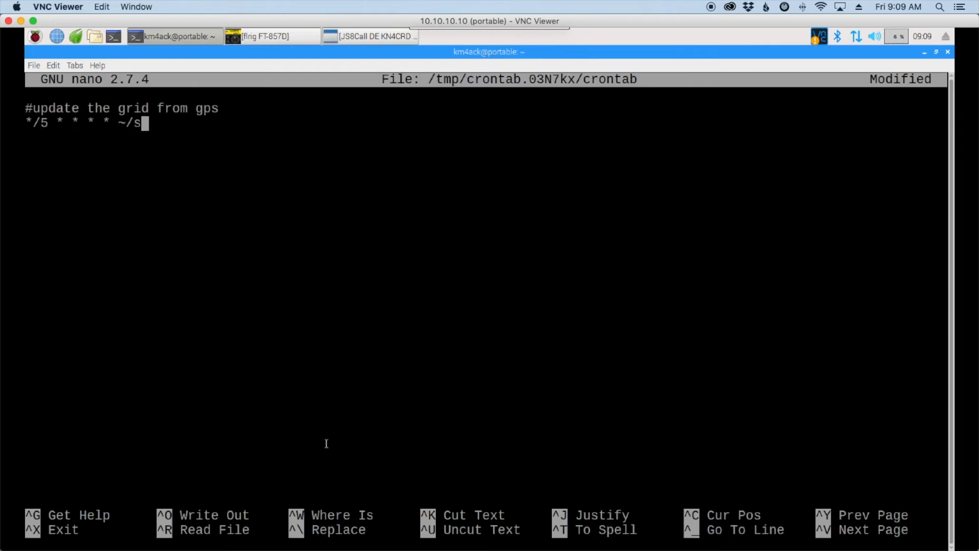
text(etgridr)
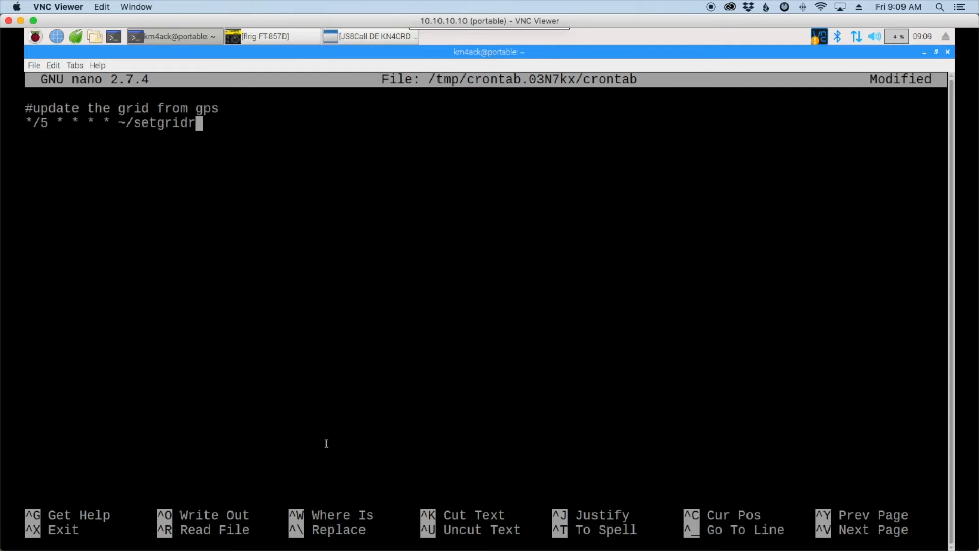
text(2.rb)
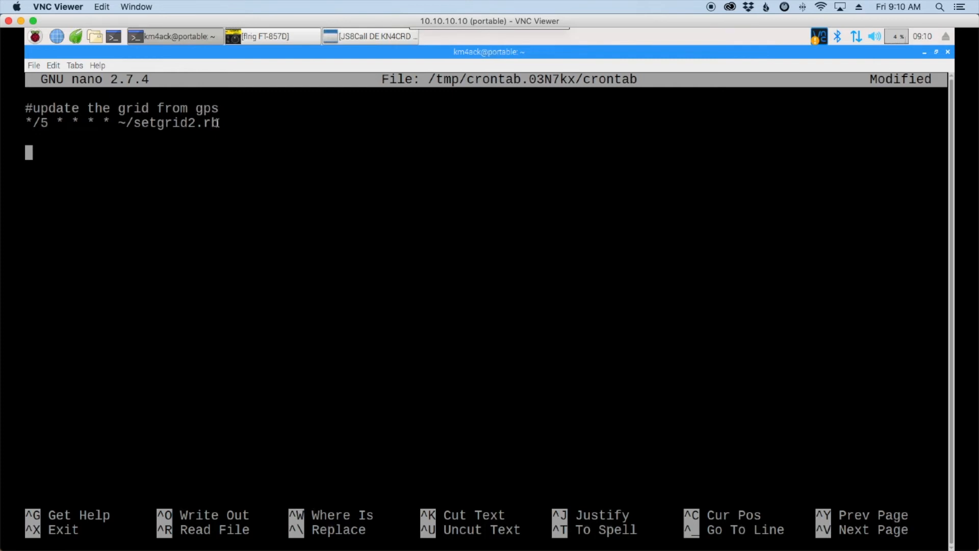
Step: Add '#auto transmit grid in js8' and '*/15 * * * * ~/txgrid' to the crontab
text(#auto transmit grid in js8)
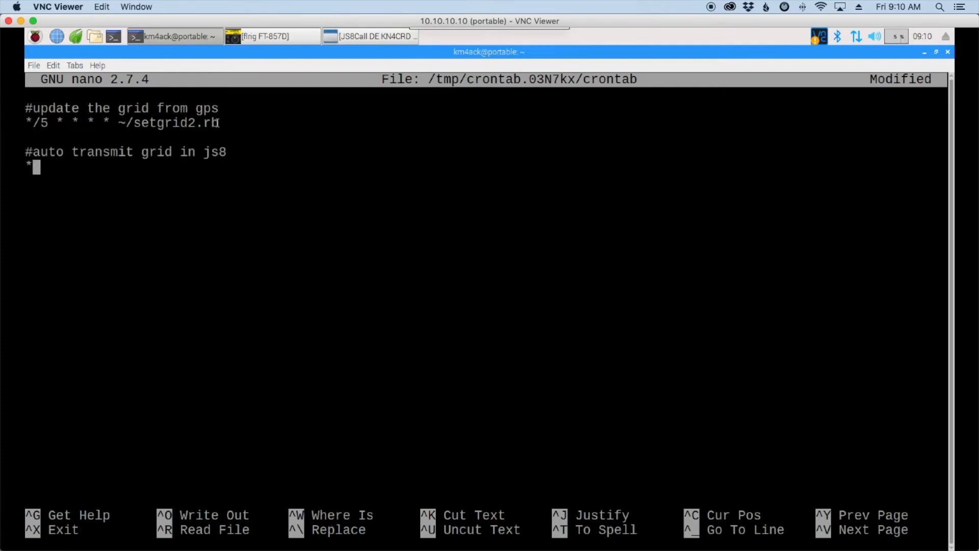
text(/1)
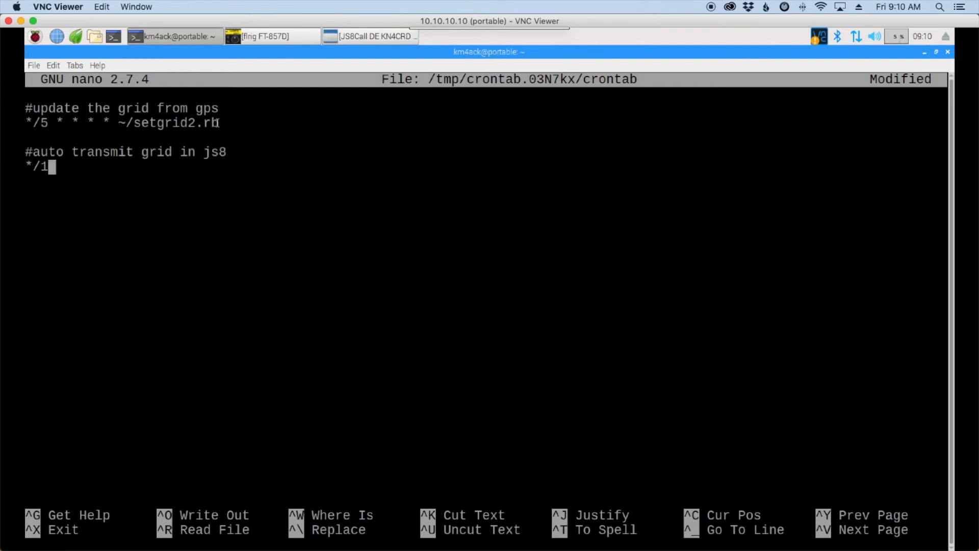
text(5)
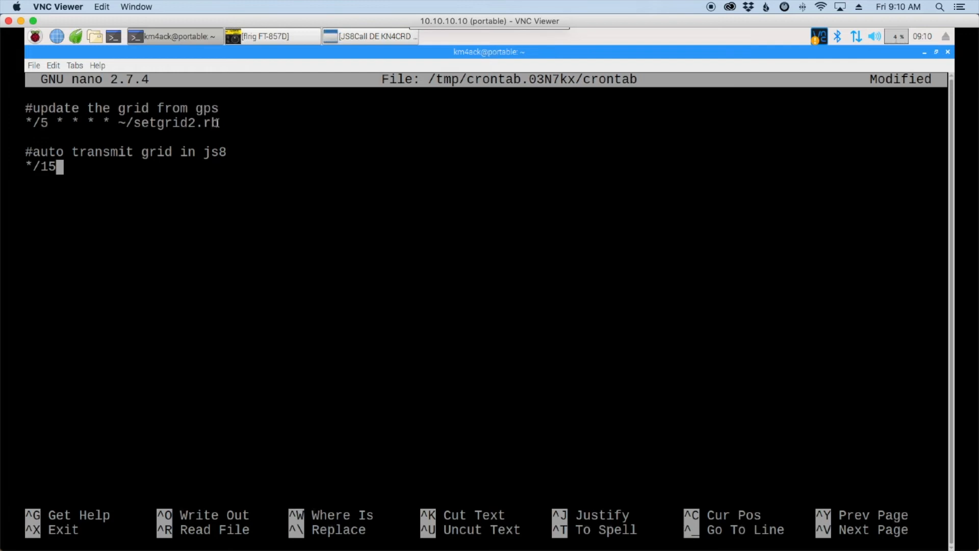
text(" *")
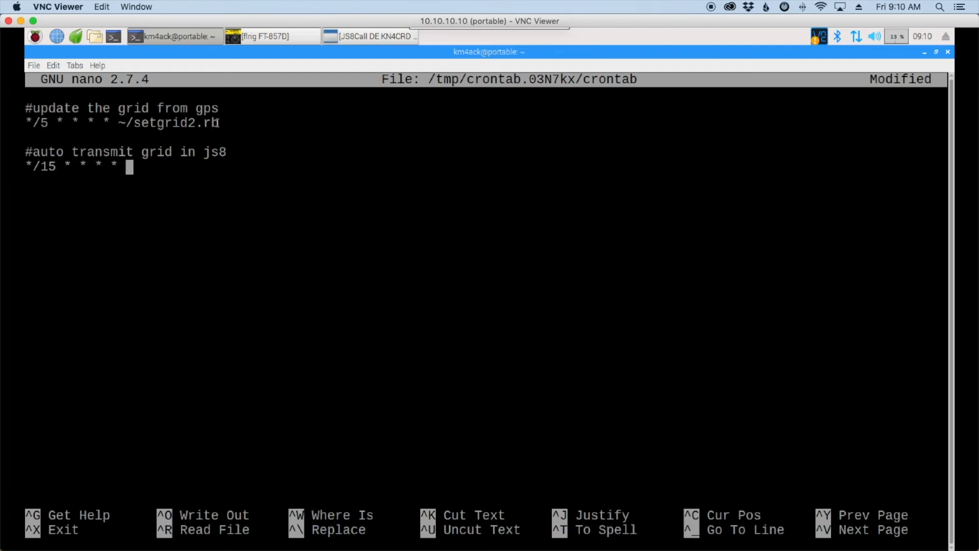
text(~)
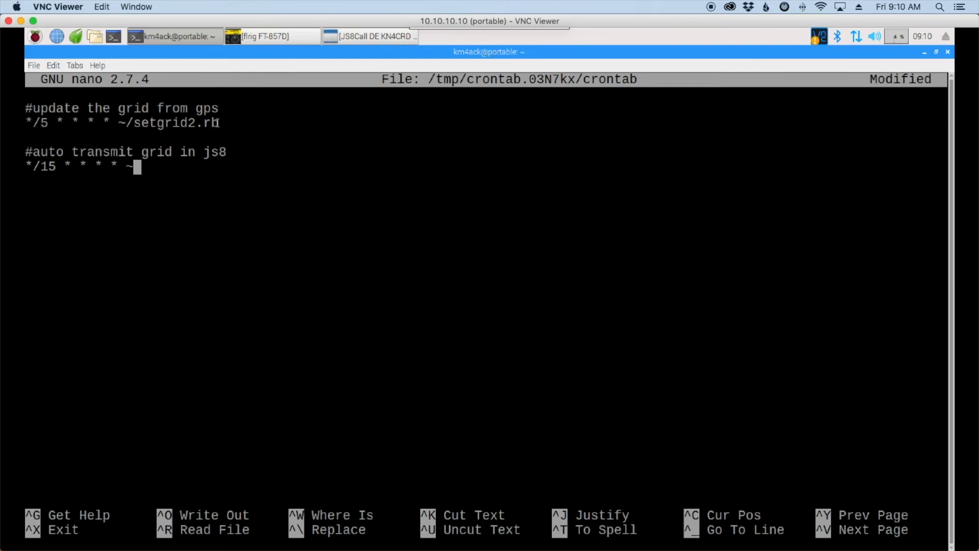
text(txgrid)
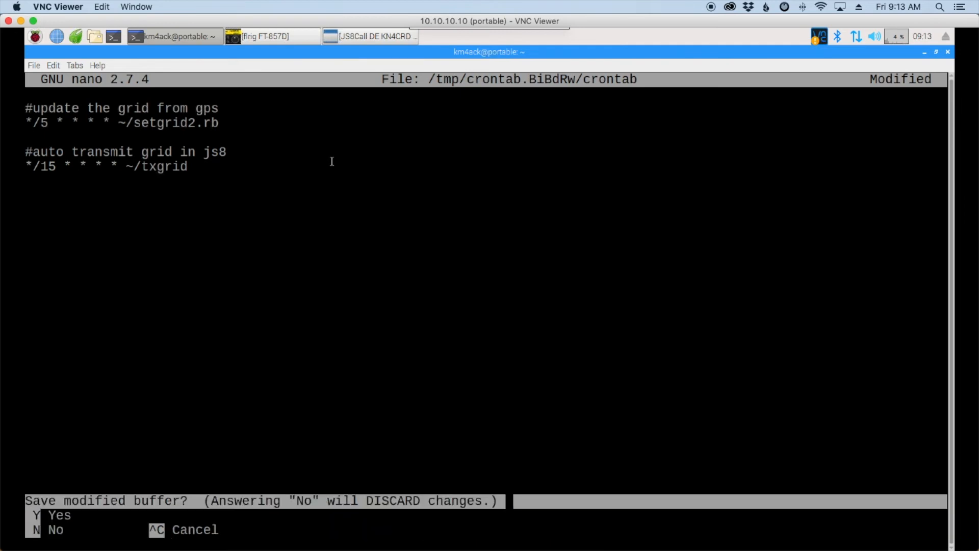
Step: Save the edited crontab under its suggested file name so the txgrid schedule installs
key(y)
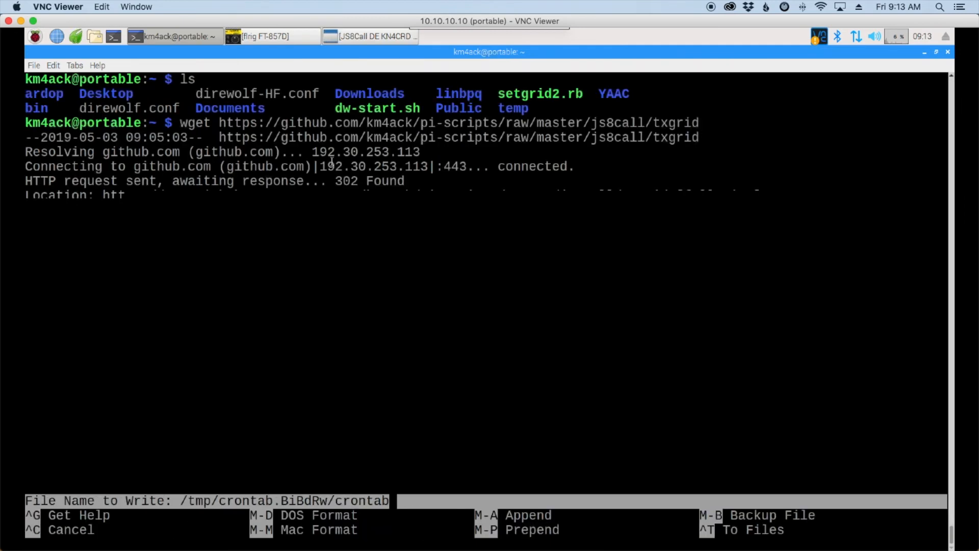
key(Return)
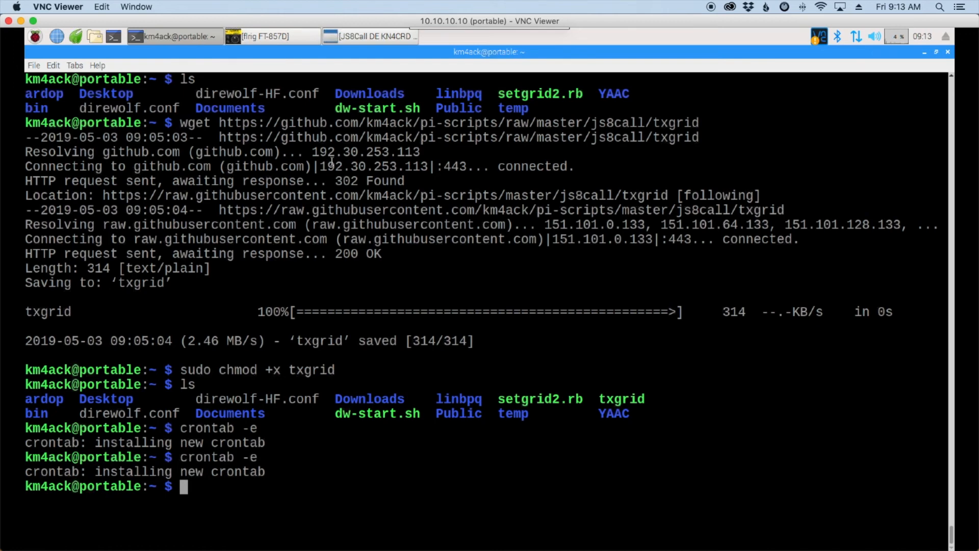
click(370, 36)
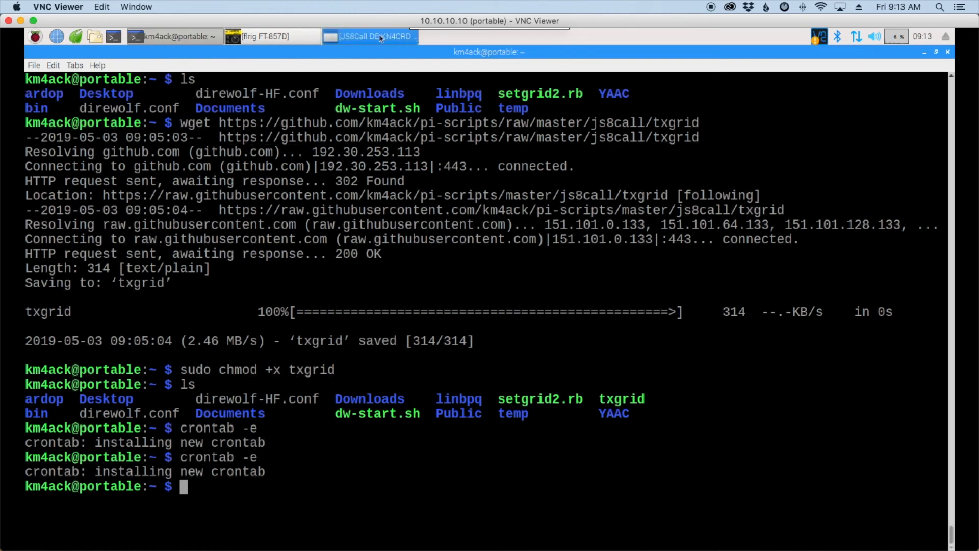
click(368, 35)
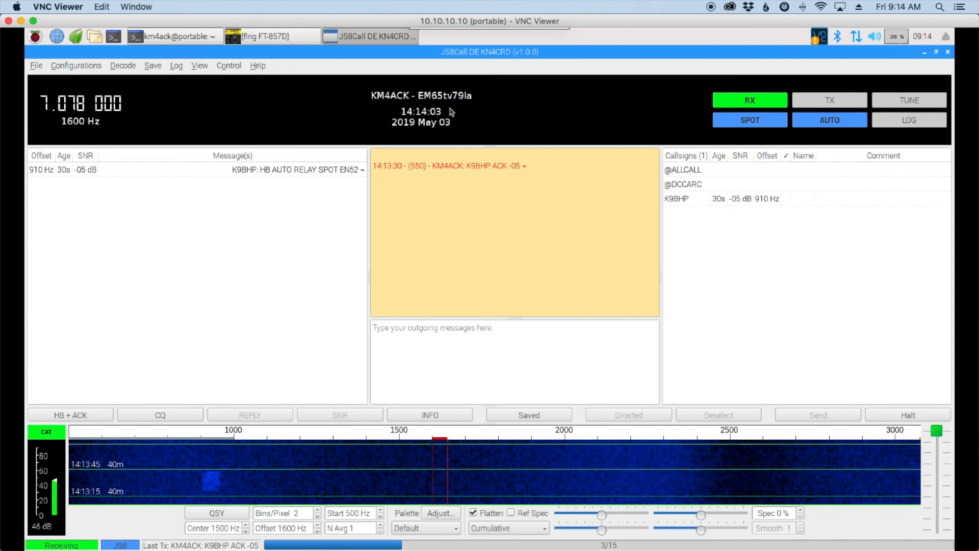
mouse_move(456, 100)
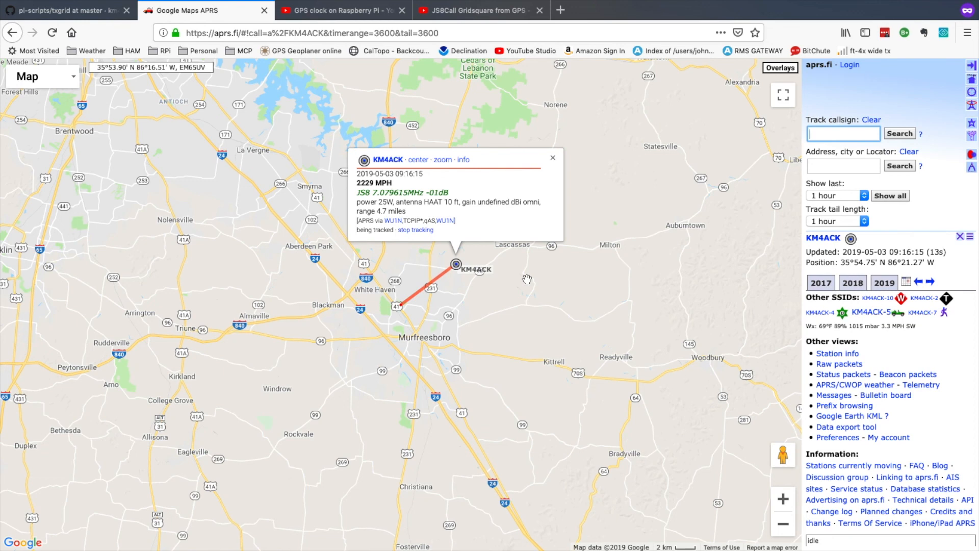
mouse_move(544, 267)
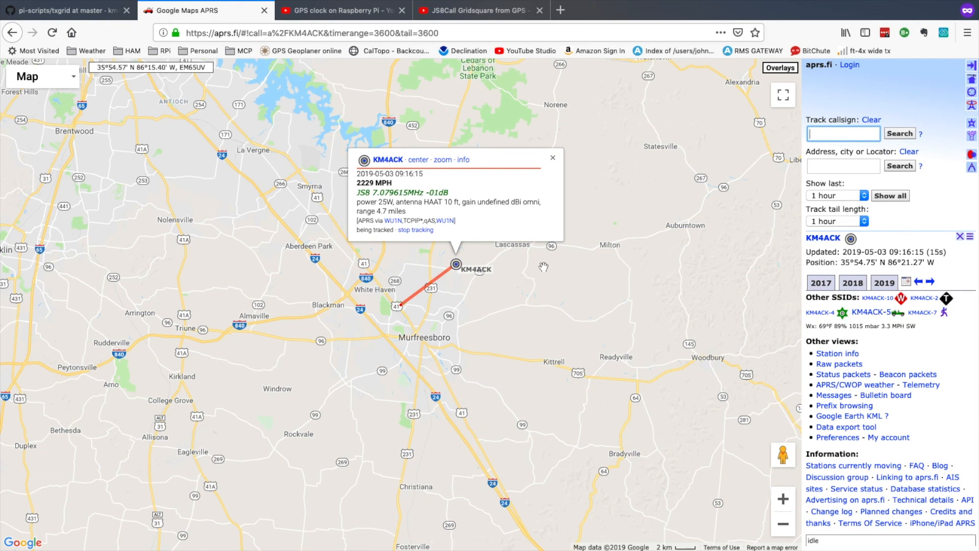
mouse_move(450, 261)
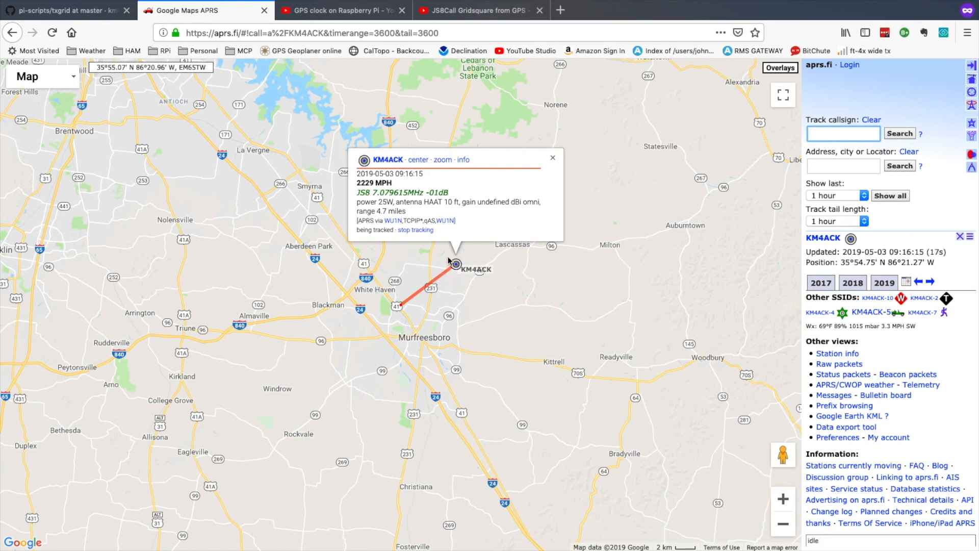
mouse_move(417, 182)
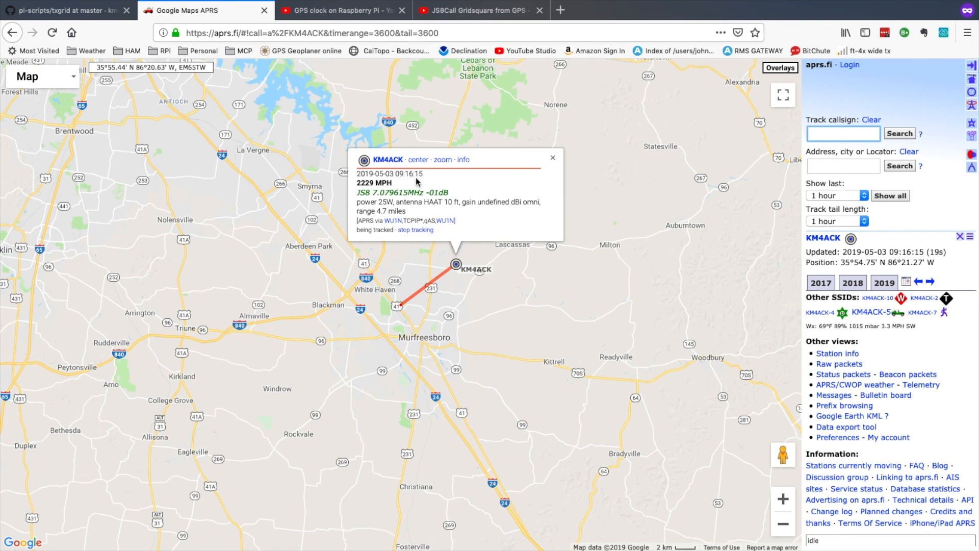